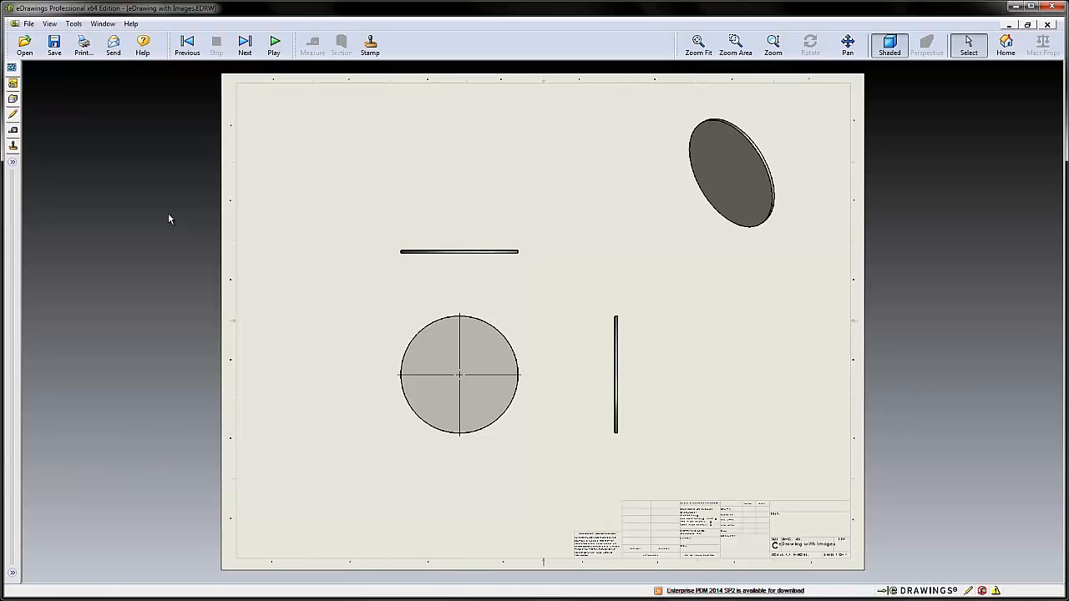
mouse_move(70, 156)
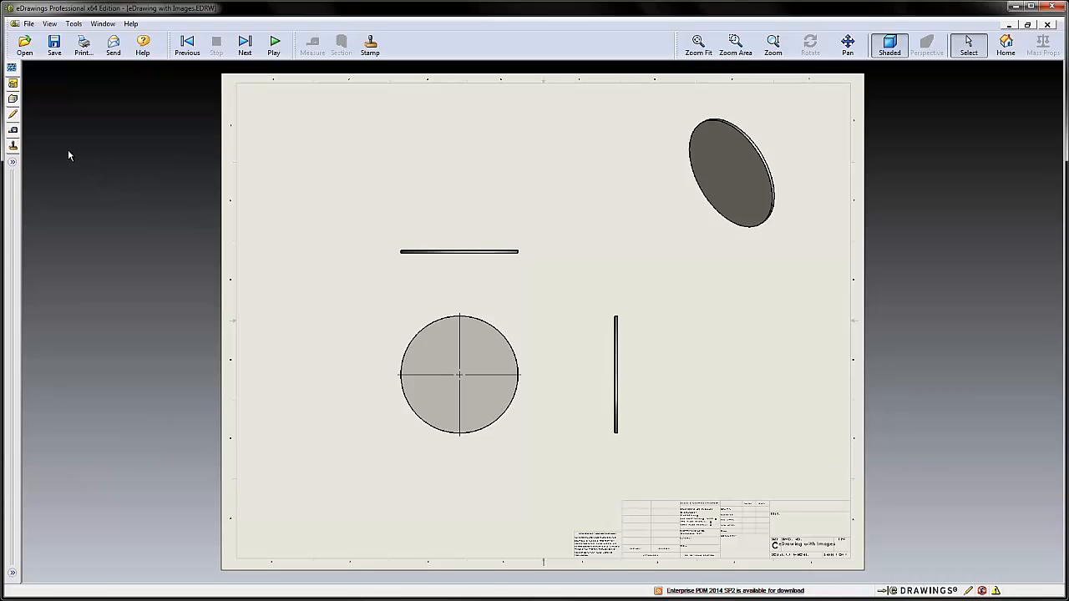
mouse_move(37, 128)
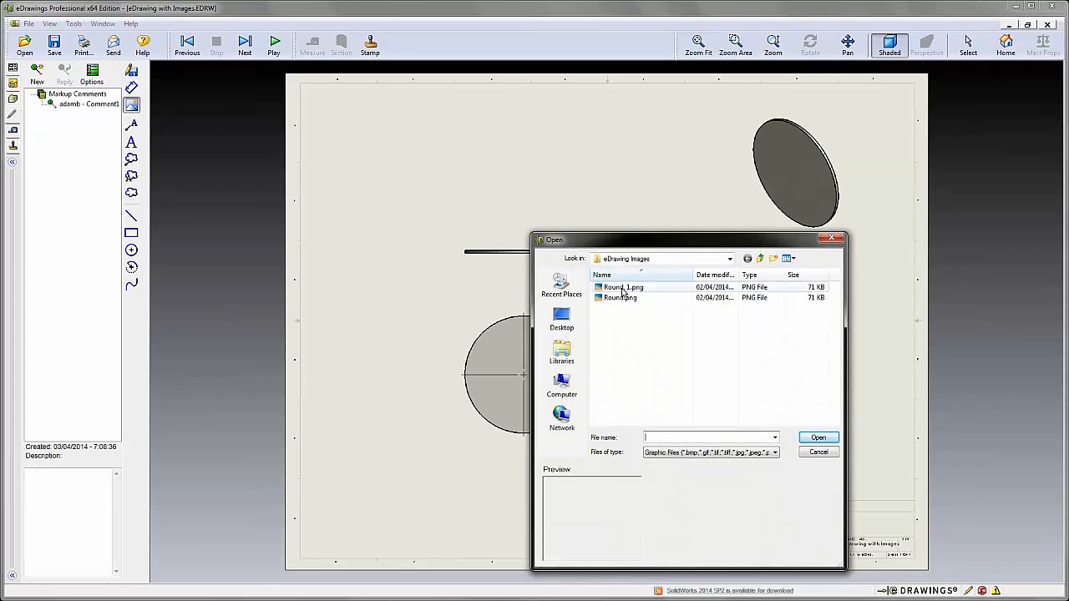
mouse_move(625, 297)
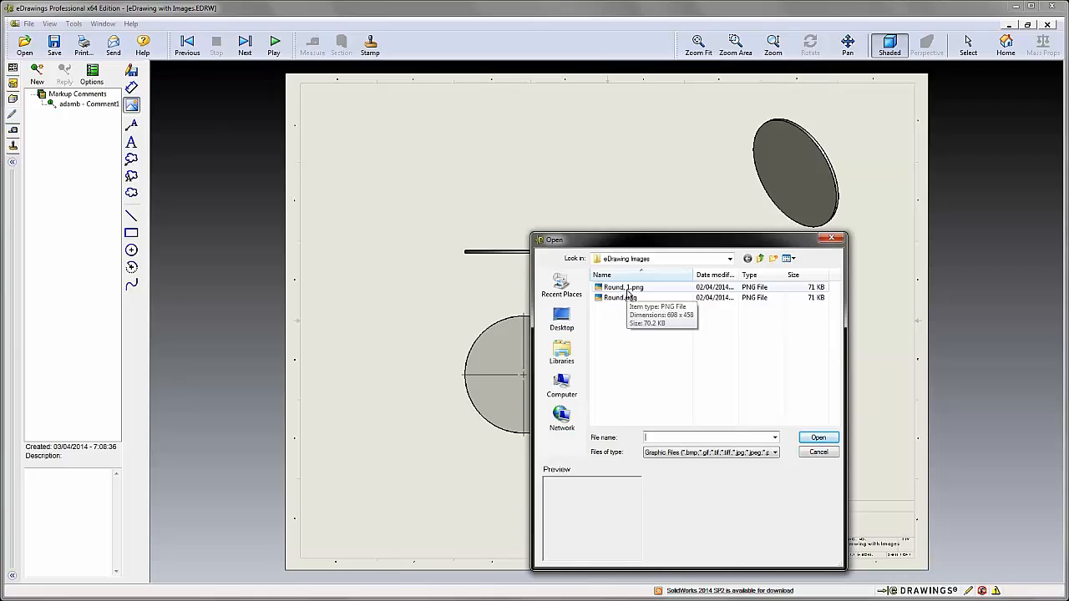
Insert the cylinder image from Round, 1.png onto the drawing sheet
click(817, 438)
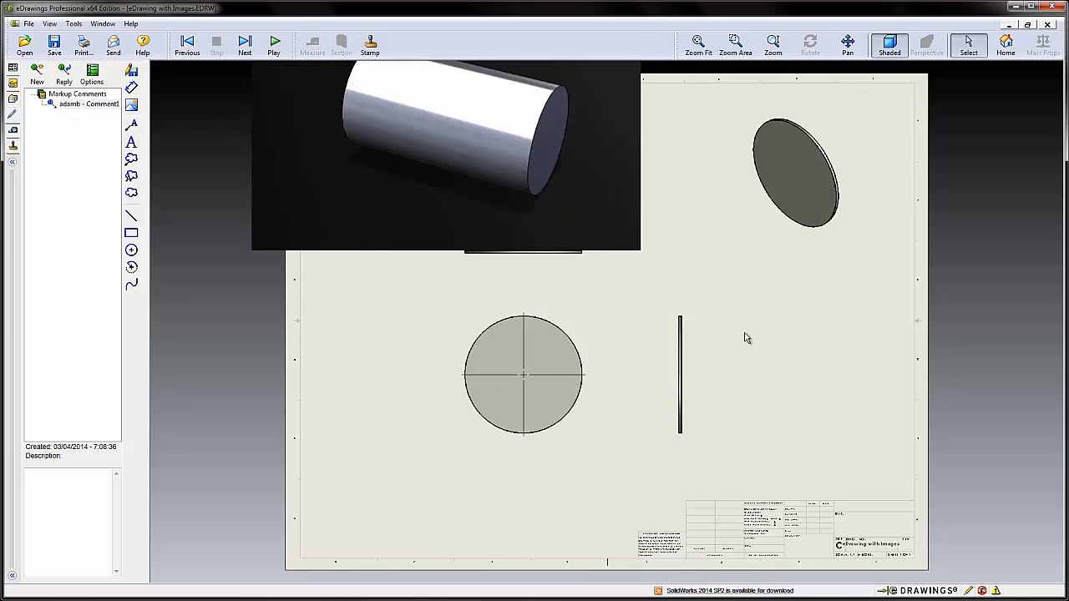
mouse_move(586, 251)
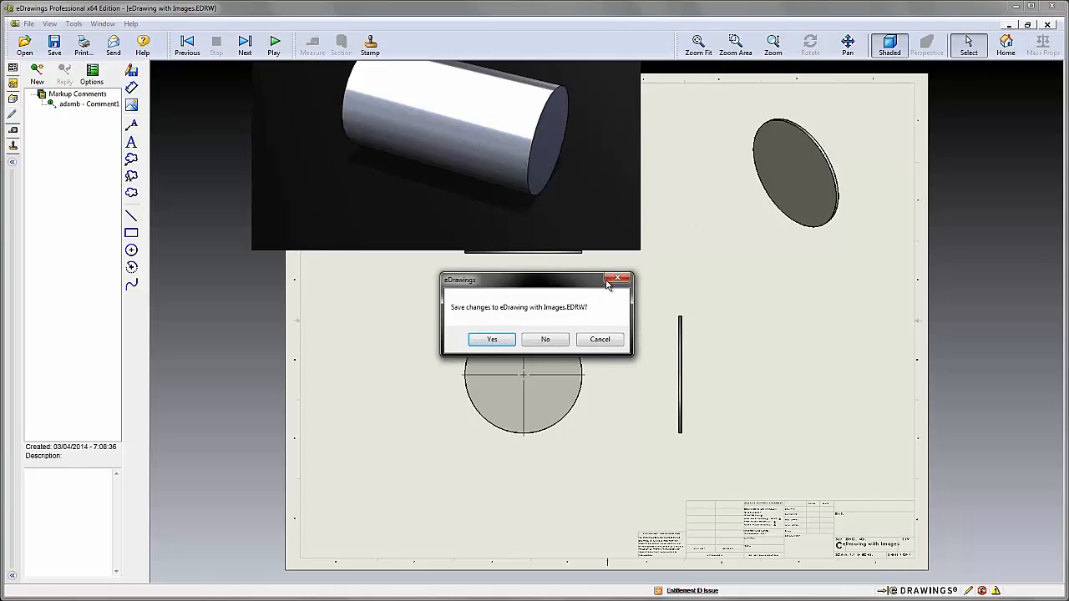
mouse_move(425, 279)
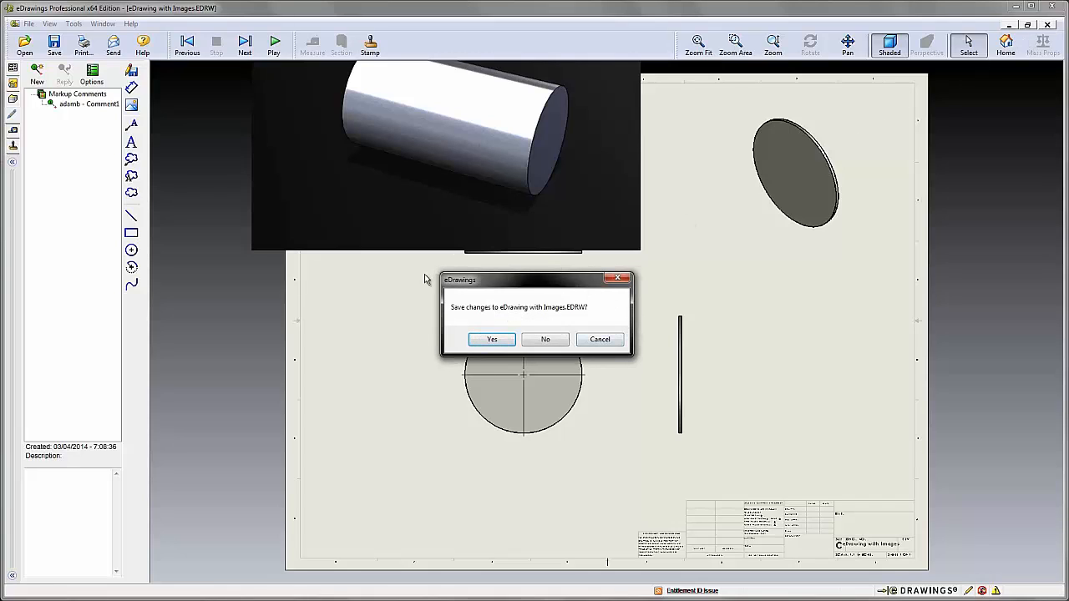
mouse_move(538, 331)
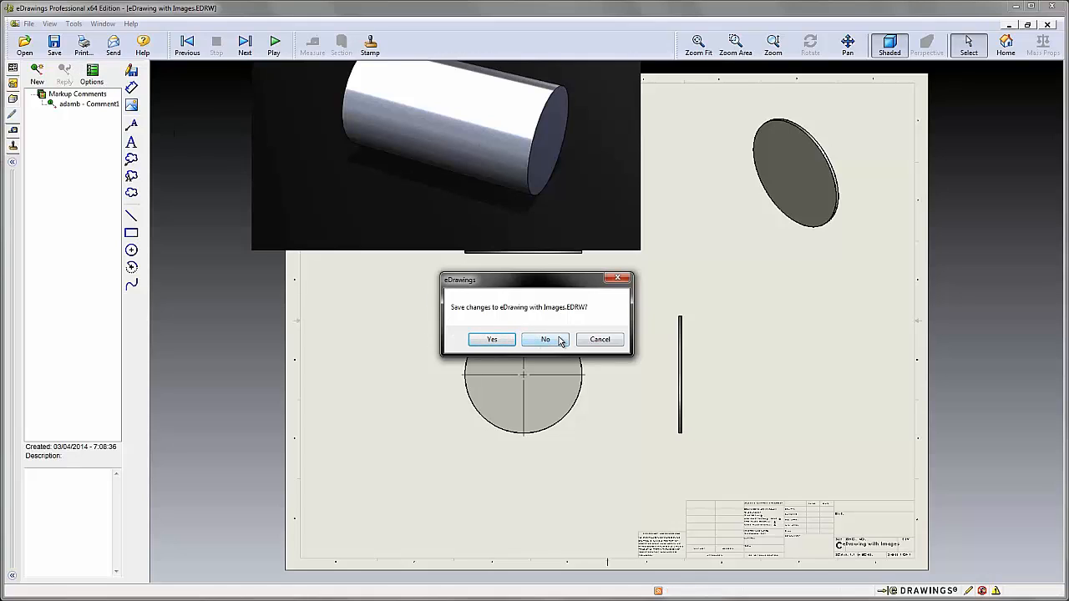
Close eDrawing with Images.EDRW, declining to save the changes
click(545, 339)
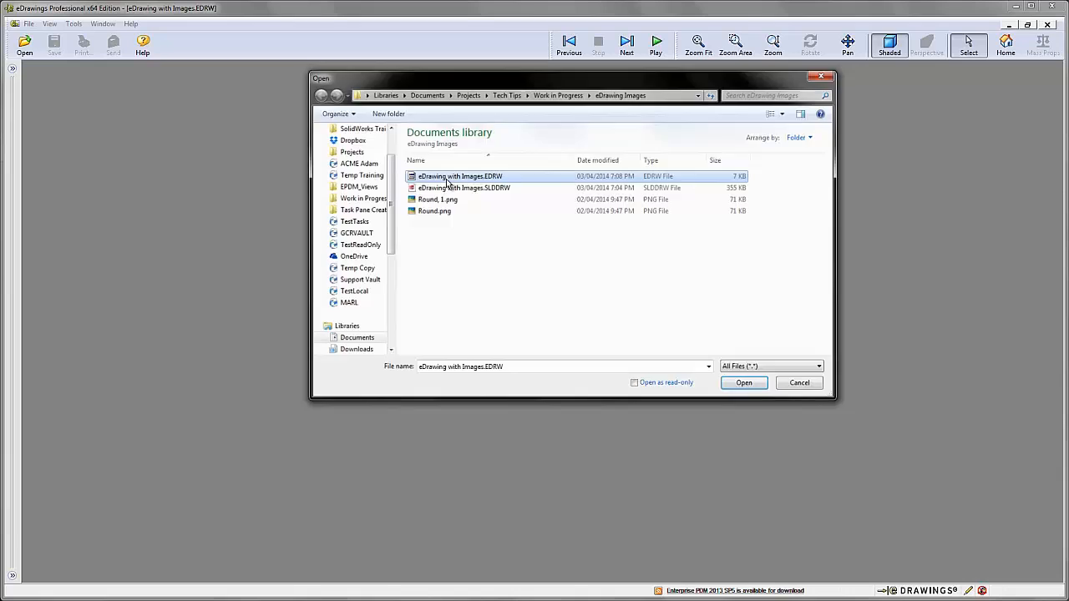
Attempt to reopen eDrawing with Images.EDRW, dismiss the read error, and switch to SolidWorks
click(743, 383)
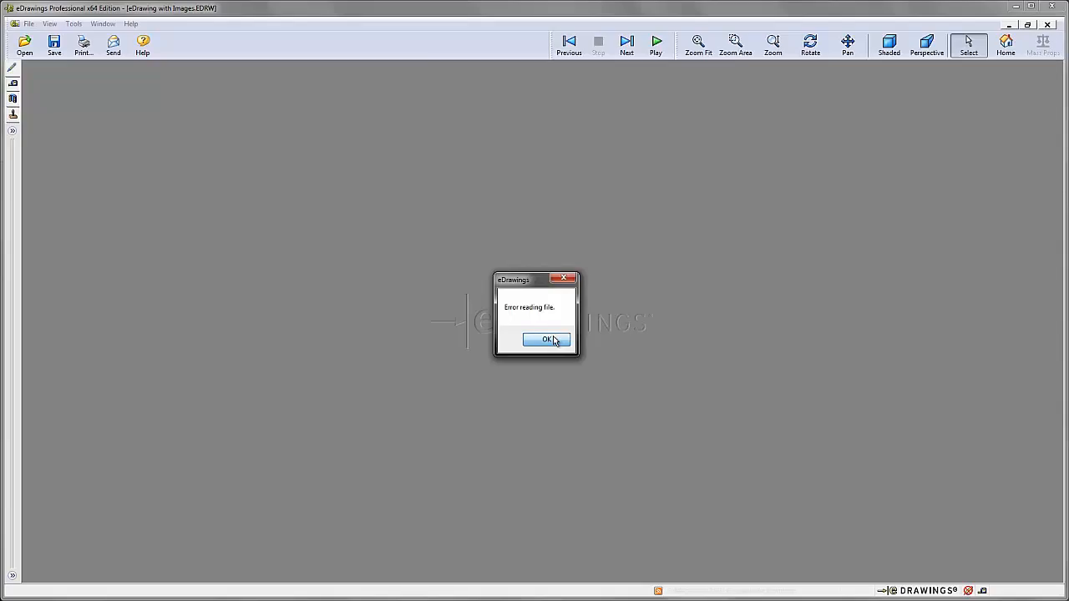
click(547, 340)
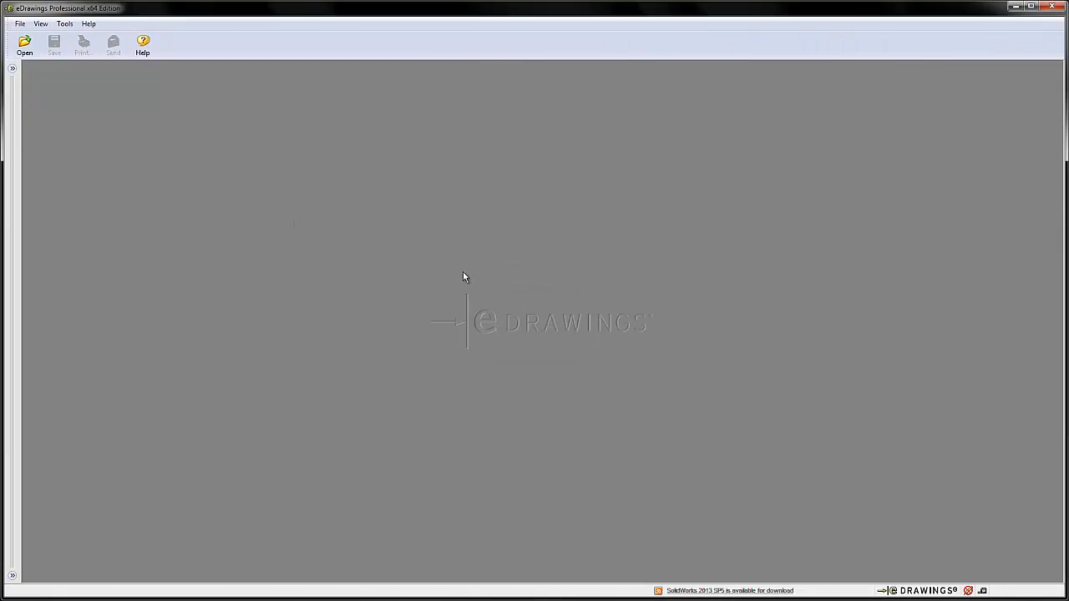
click(24, 42)
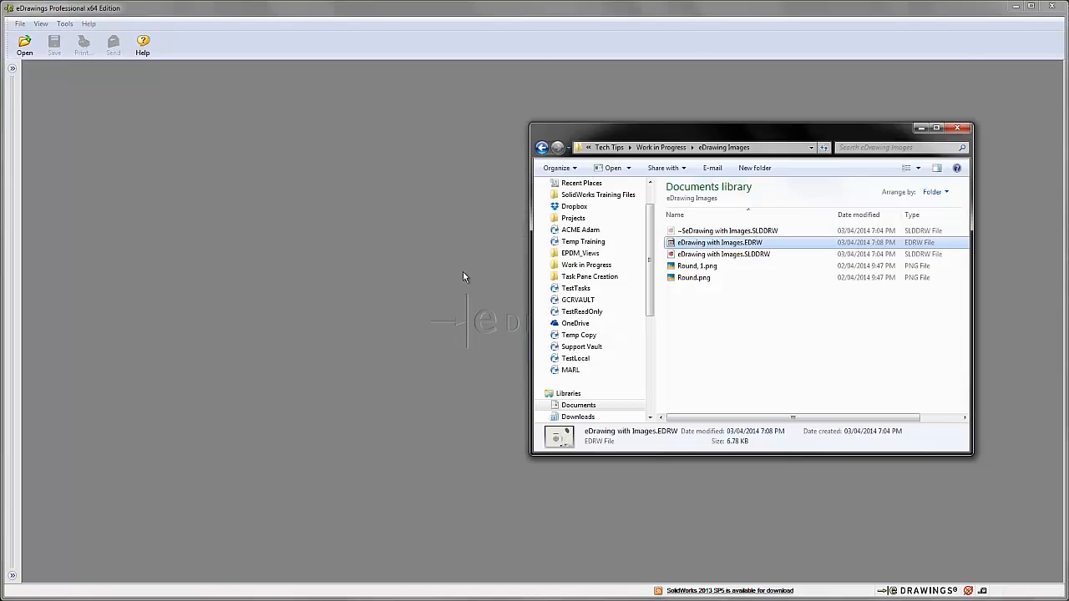
key(alt+tab)
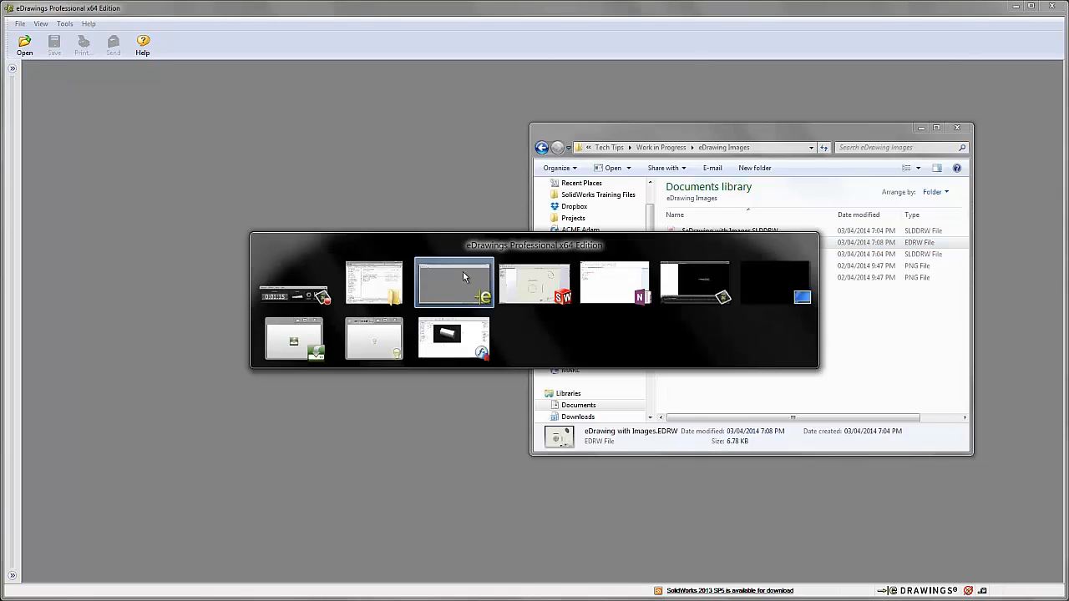
click(453, 283)
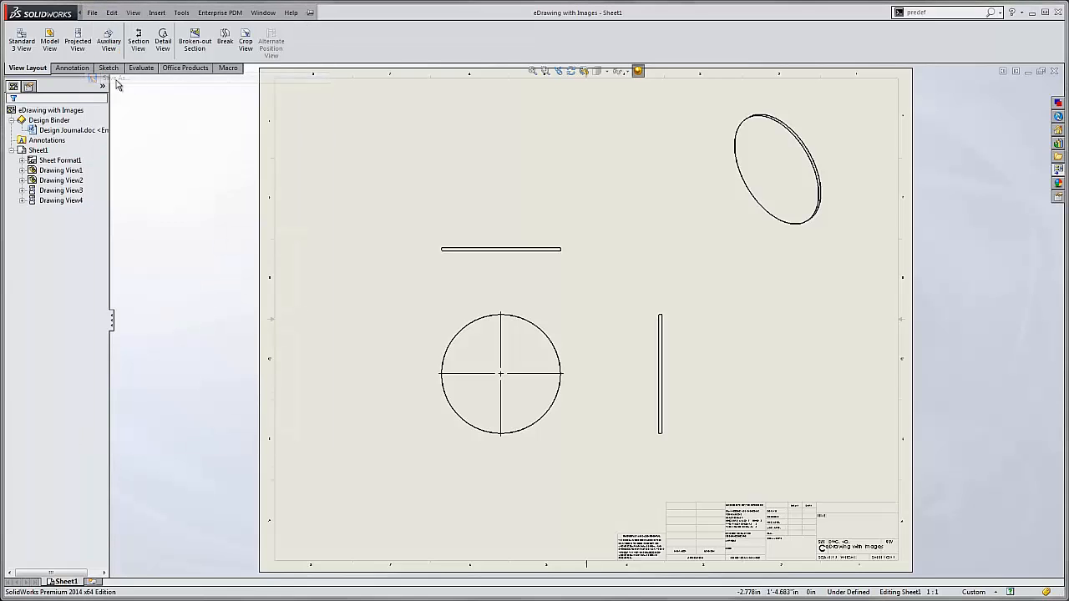
Save the drawing as eDrawings (*.edrw) over the existing eDrawing with Images.EDRW
click(559, 319)
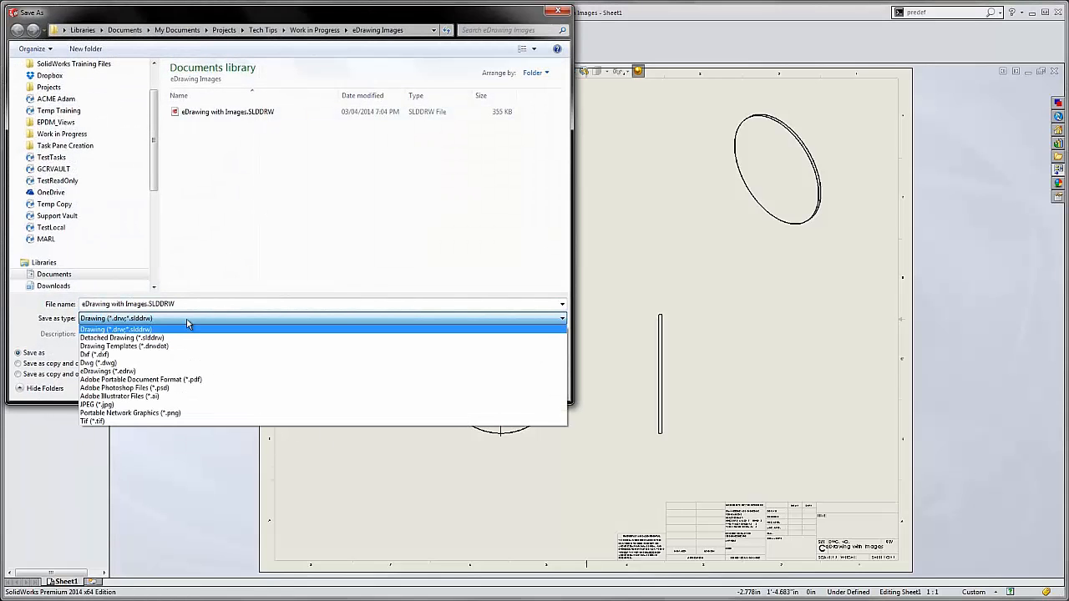
click(103, 372)
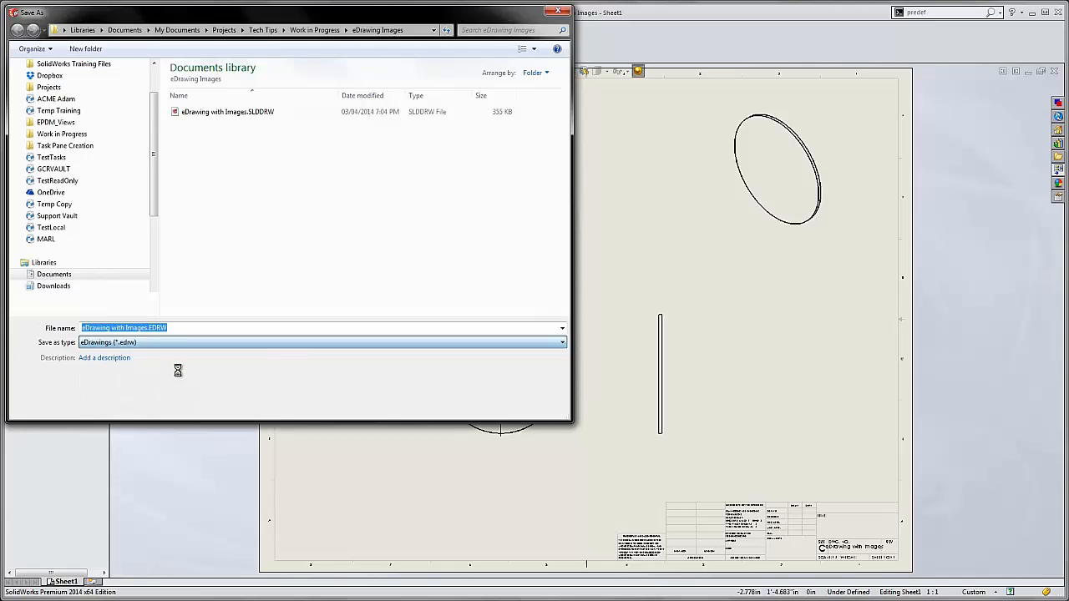
click(480, 405)
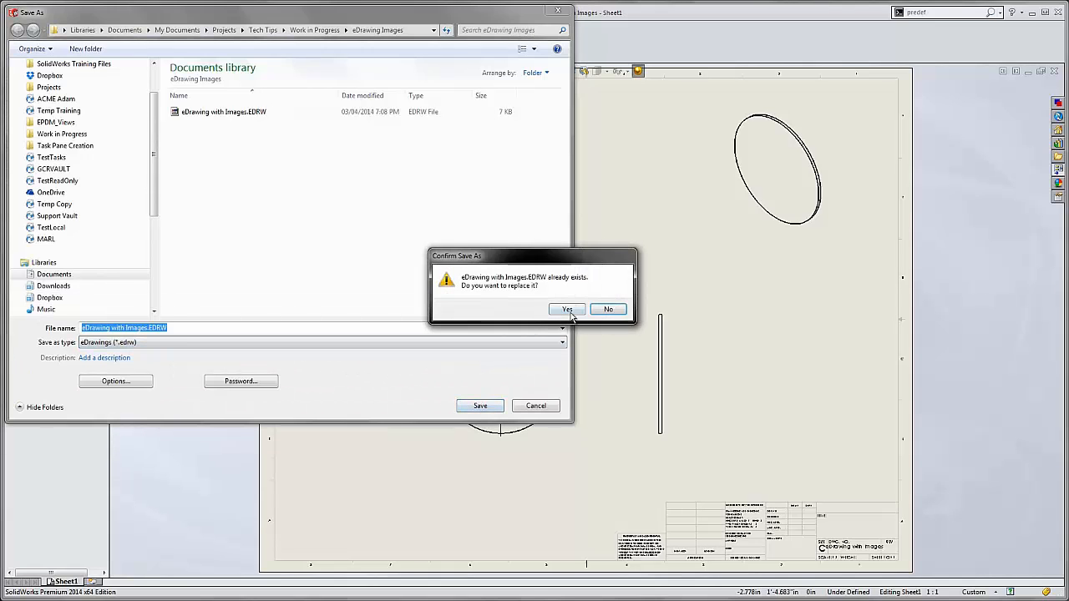
click(566, 309)
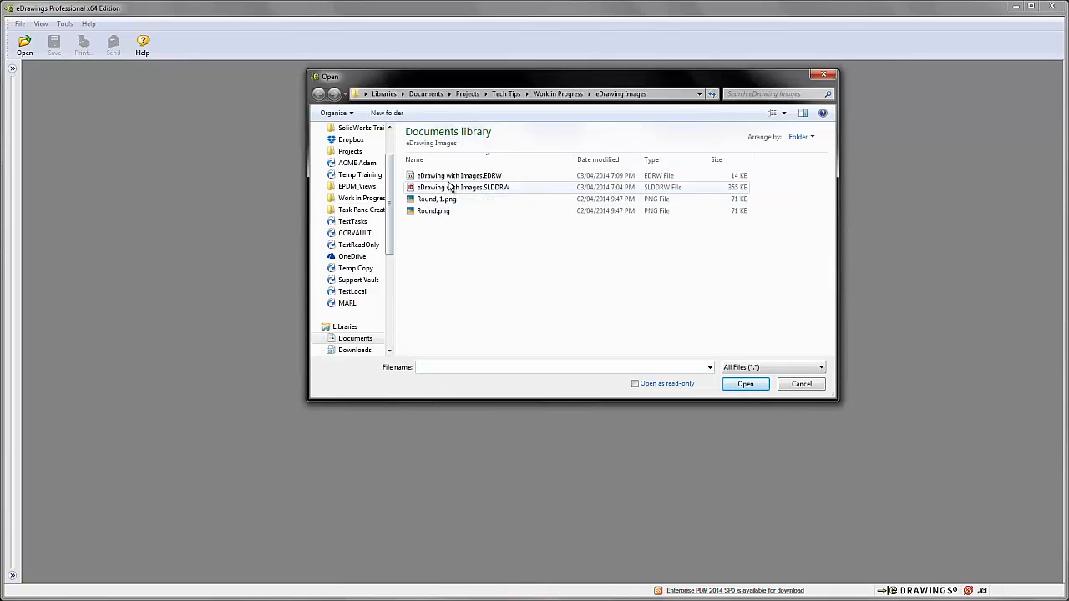
Open the re-exported eDrawing with Images.EDRW and insert the comma-free Round.png image
double_click(459, 176)
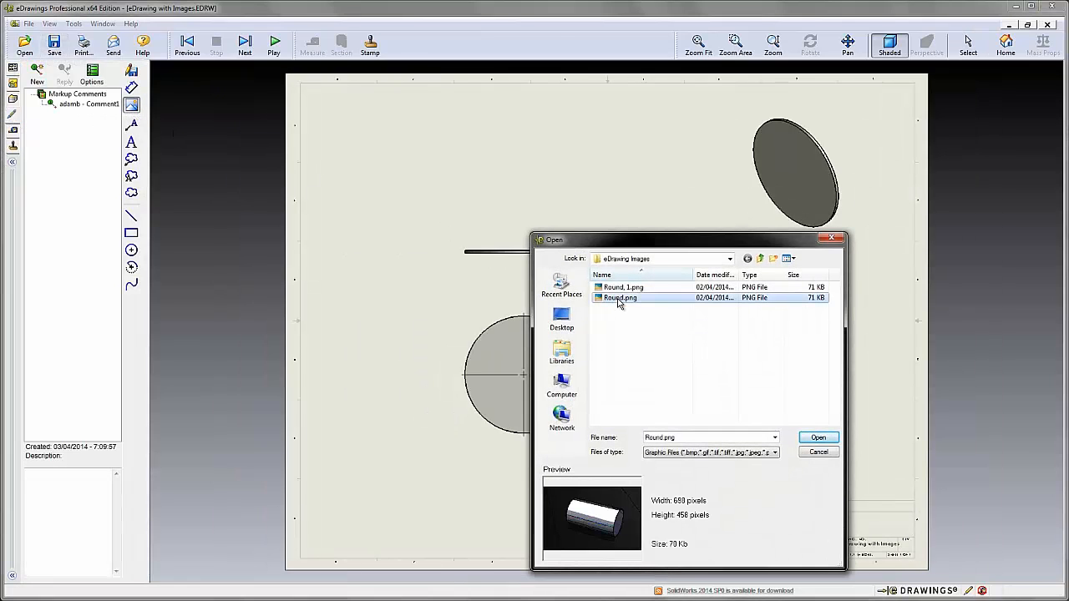
mouse_move(768, 303)
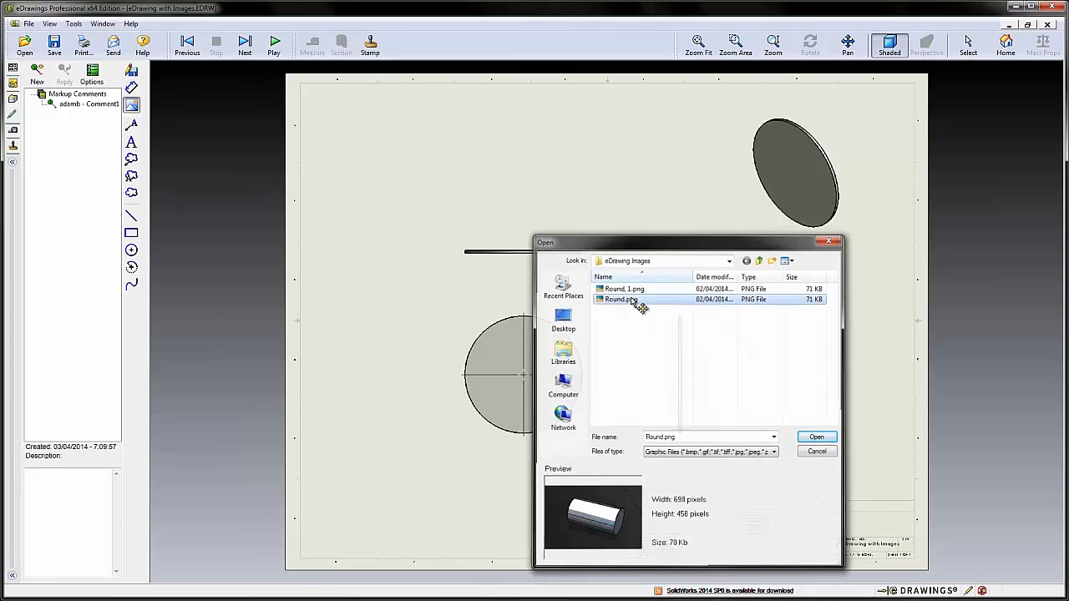
click(817, 437)
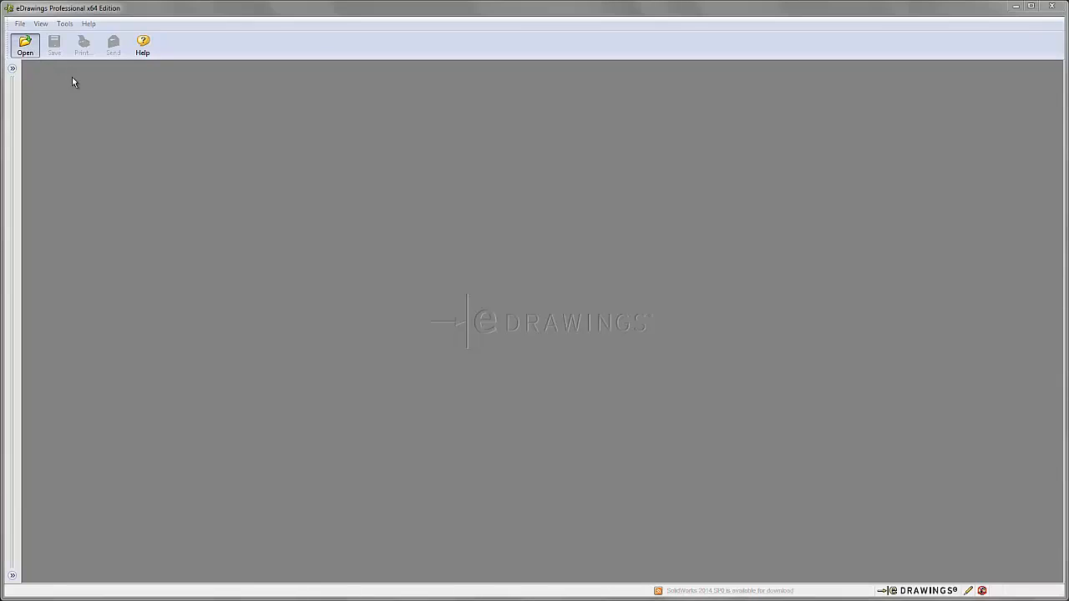
Reopen eDrawing with Images.EDRW from the toolbar to show the embedded cylinder picture
click(24, 42)
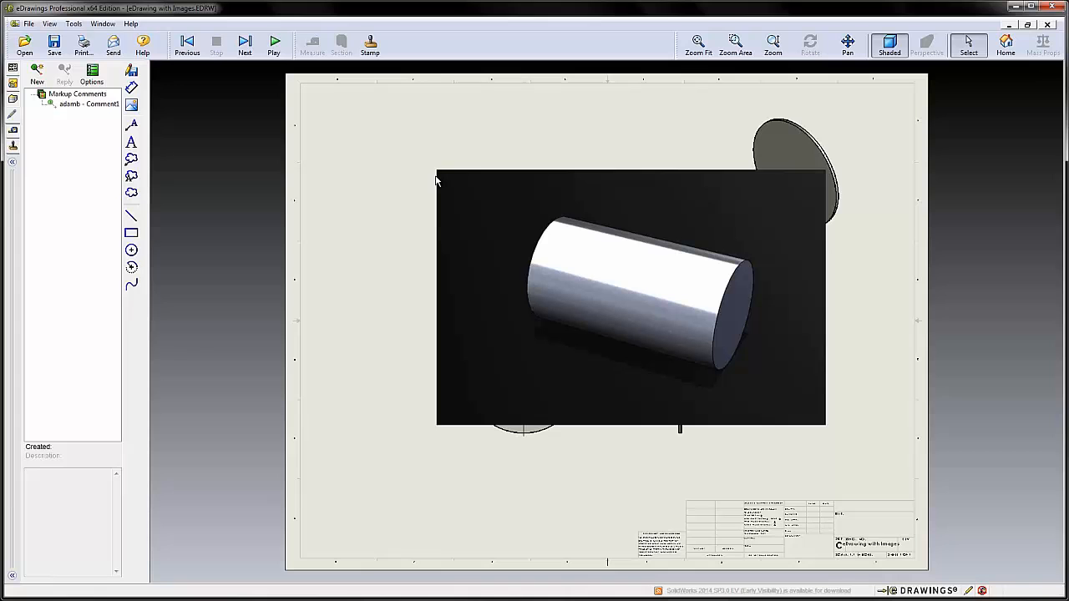
mouse_move(400, 183)
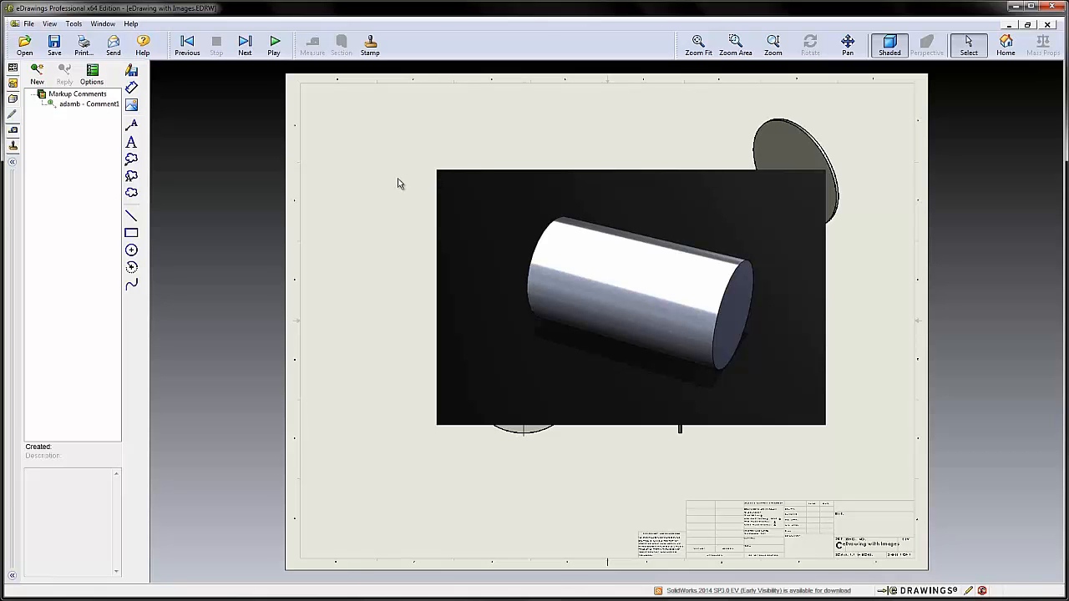